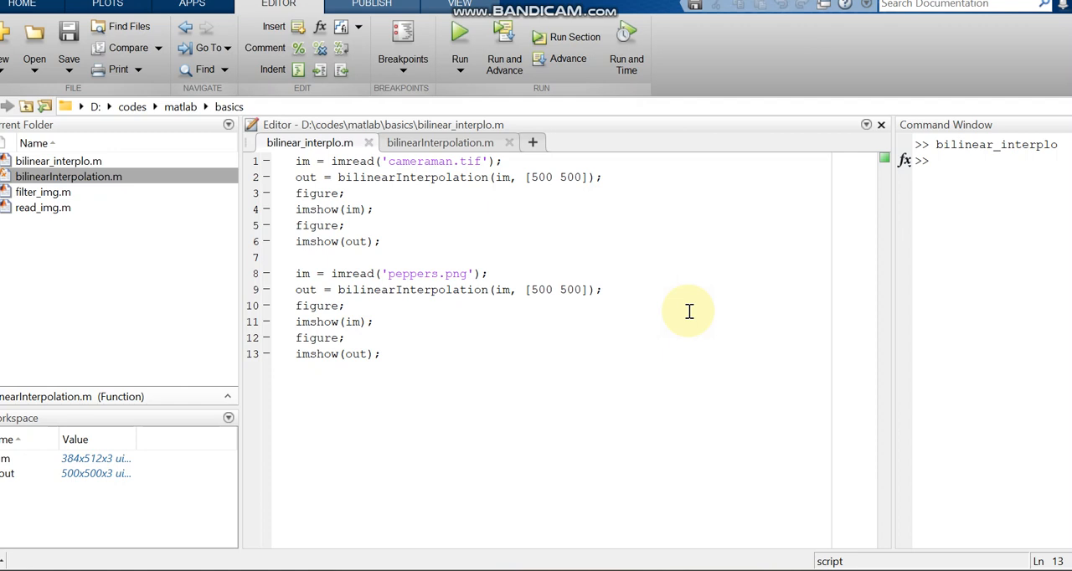
{"action": "mouse_move", "coordinate": [593, 268]}
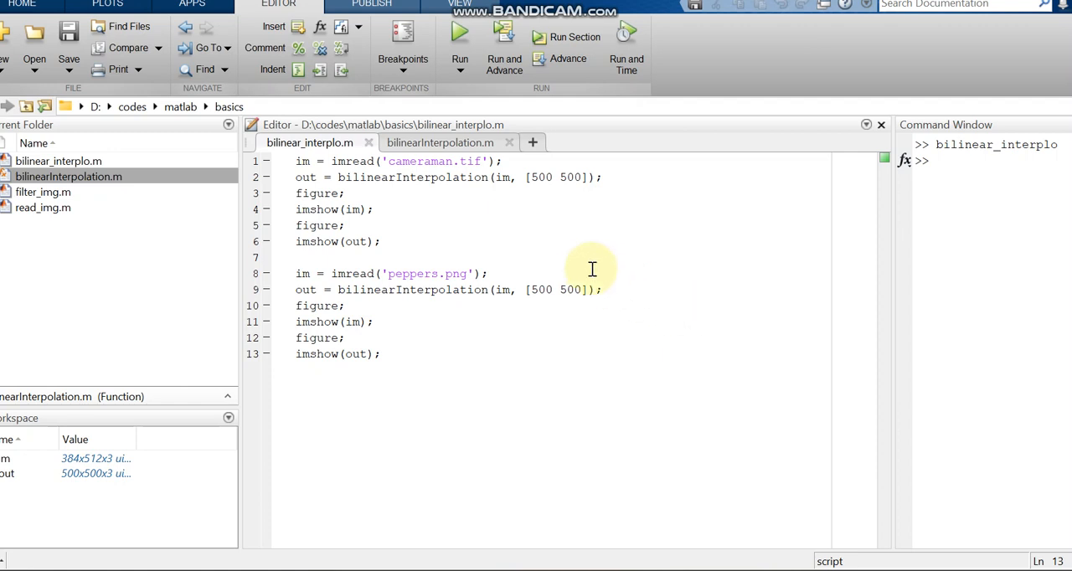
View the bilinearInterpolation.m function file in the Editor
{"action": "left_click", "coordinate": [439, 142]}
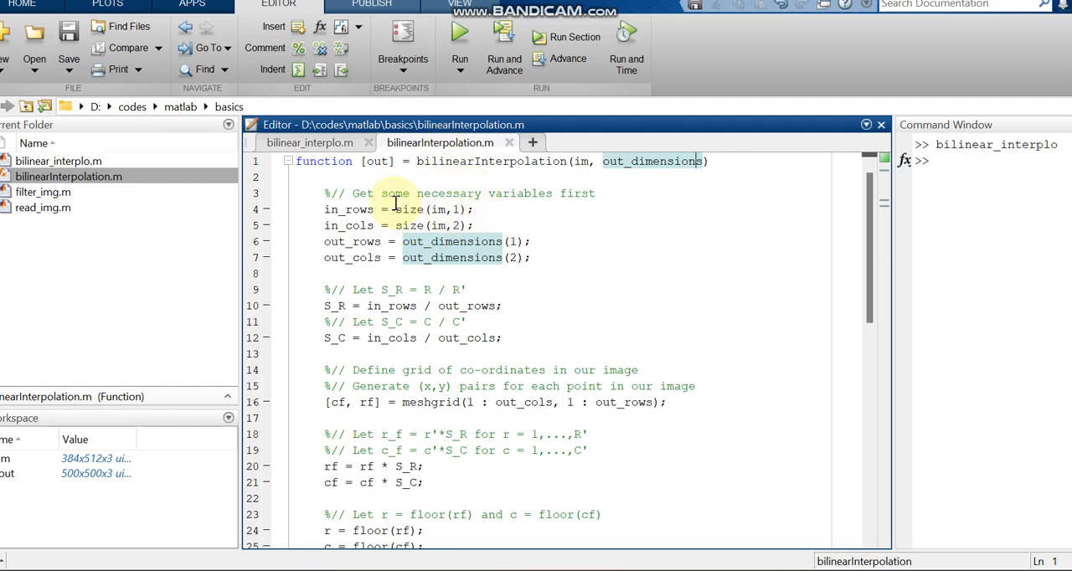
{"action": "left_click", "coordinate": [406, 258]}
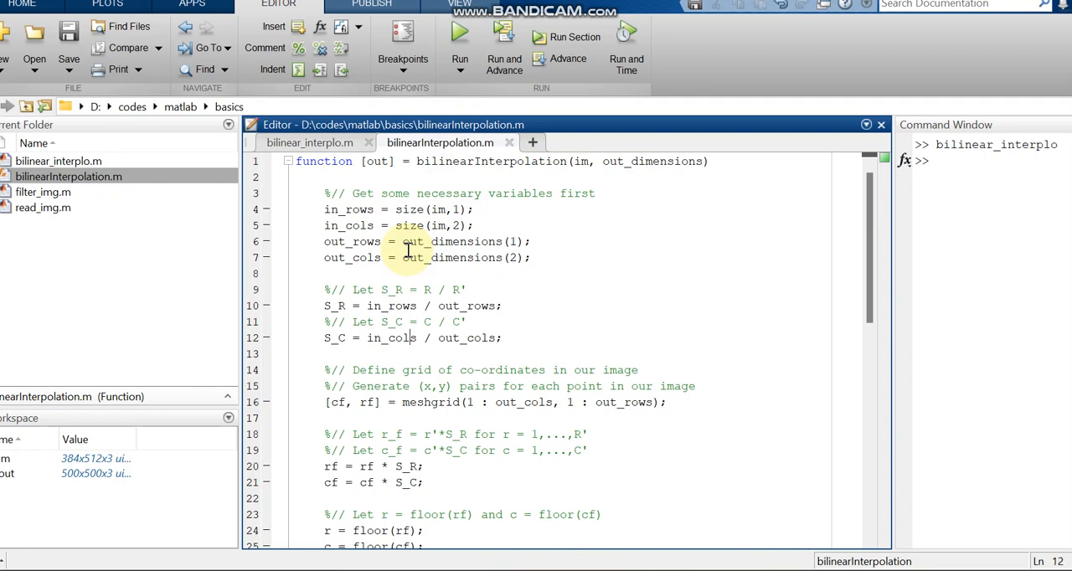
{"action": "left_click", "coordinate": [410, 433]}
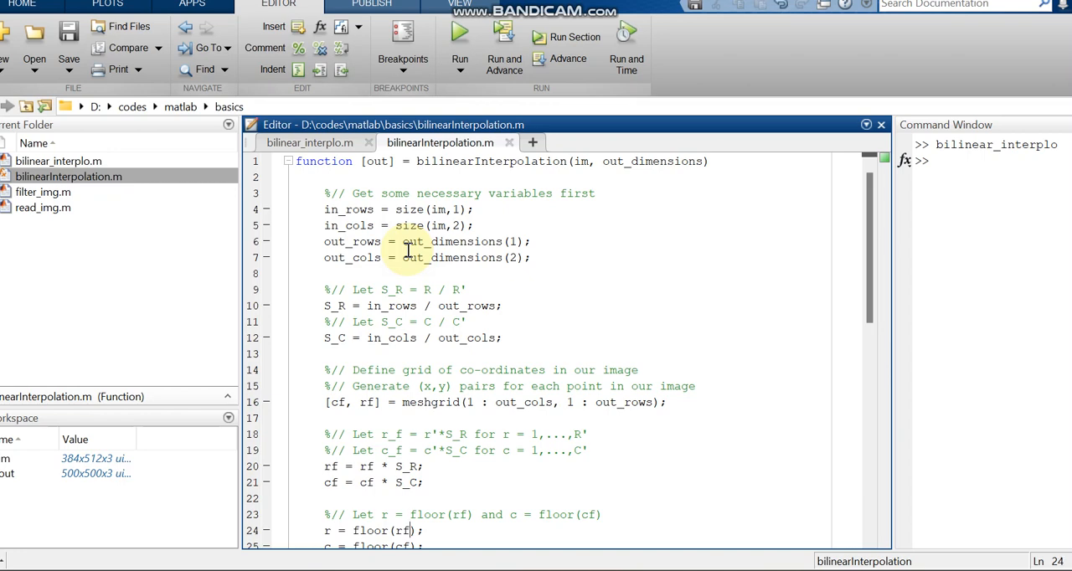
{"action": "scroll", "scroll_direction": "down", "scroll_amount": 3}
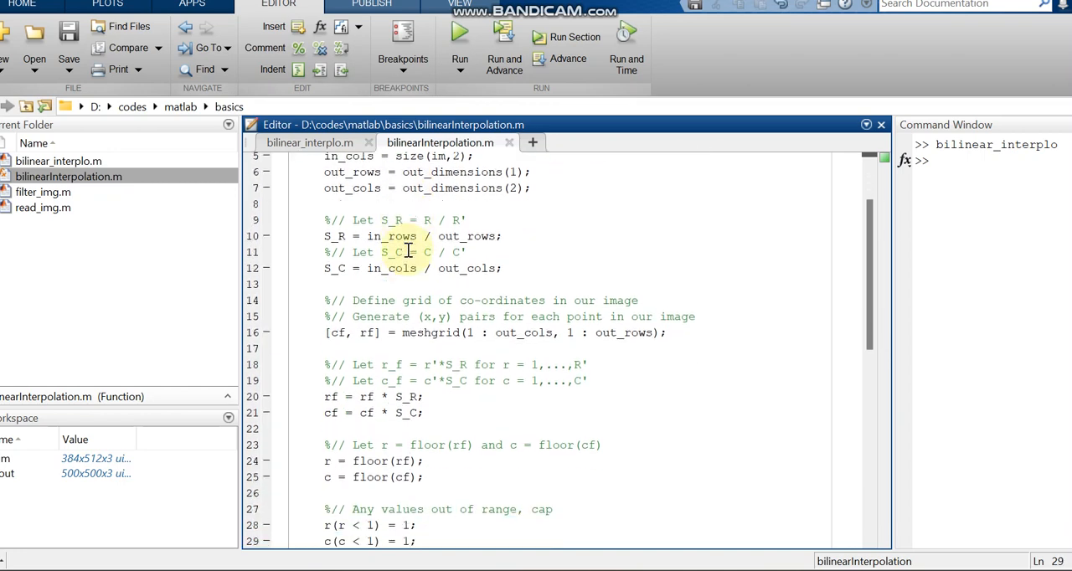
{"action": "scroll", "scroll_direction": "down", "scroll_amount": 3}
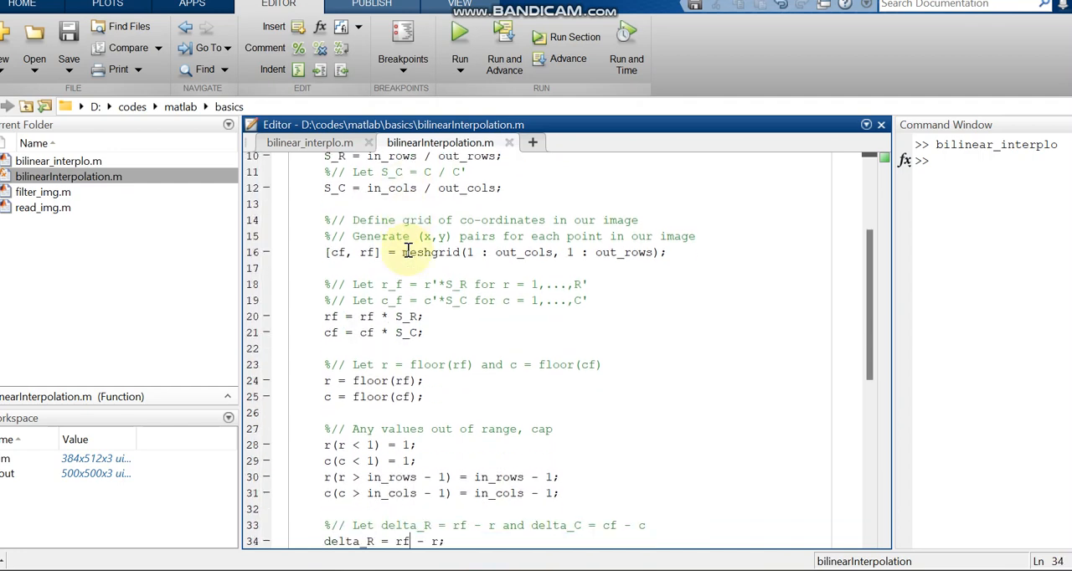
{"action": "scroll", "scroll_direction": "down", "scroll_amount": 3}
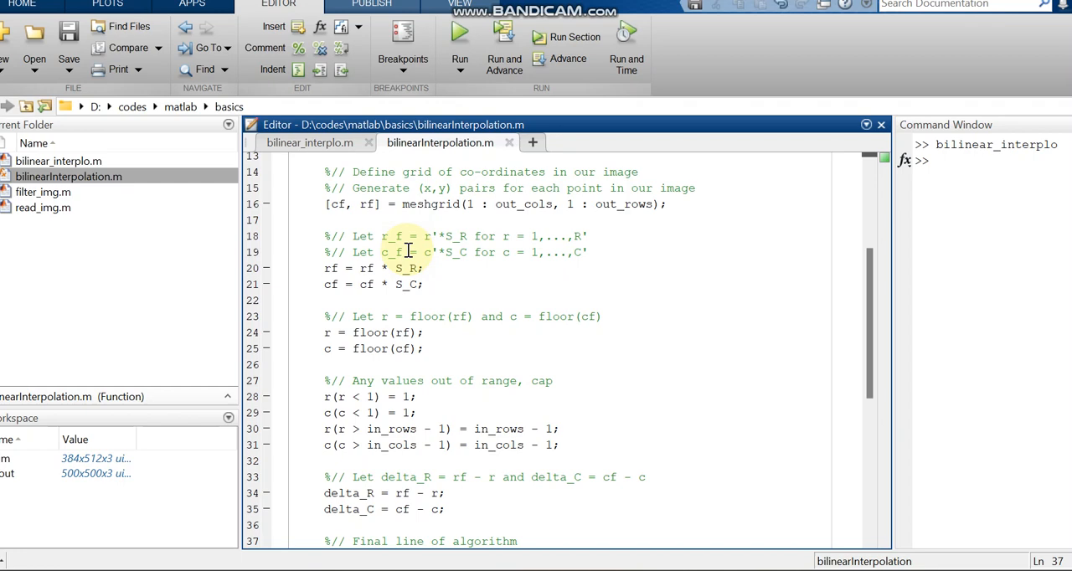
{"action": "scroll", "scroll_direction": "down", "scroll_amount": 3}
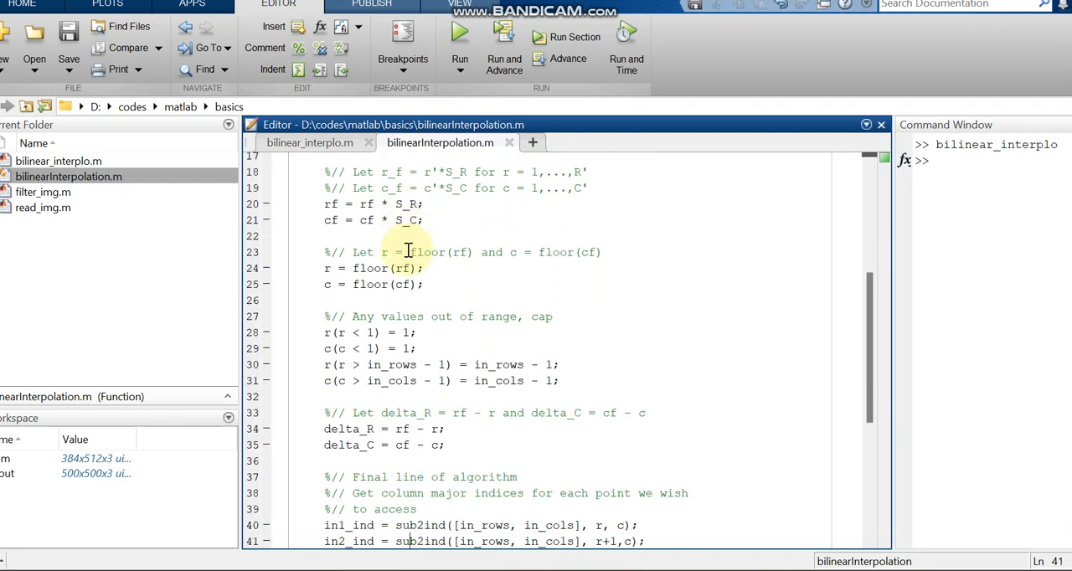
{"action": "scroll", "scroll_direction": "down", "scroll_amount": 3}
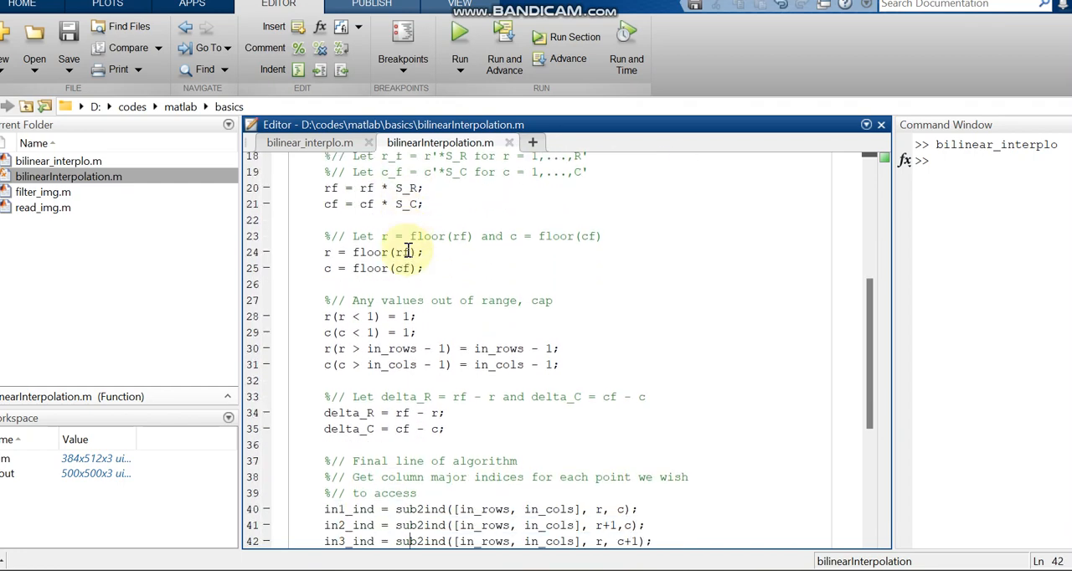
{"action": "scroll", "scroll_direction": "down", "scroll_amount": 3}
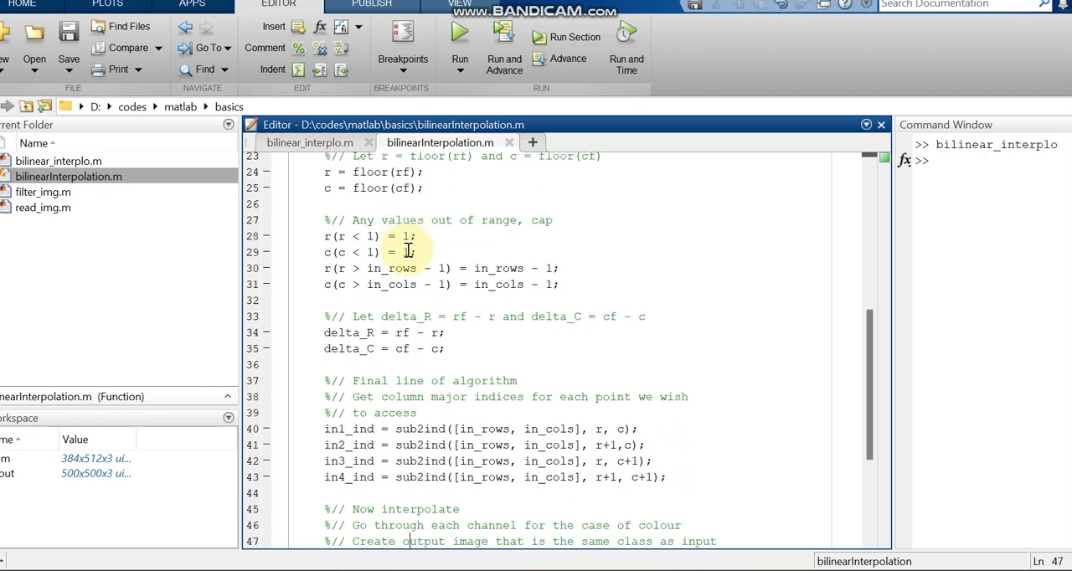
{"action": "scroll", "scroll_direction": "down", "scroll_amount": 3}
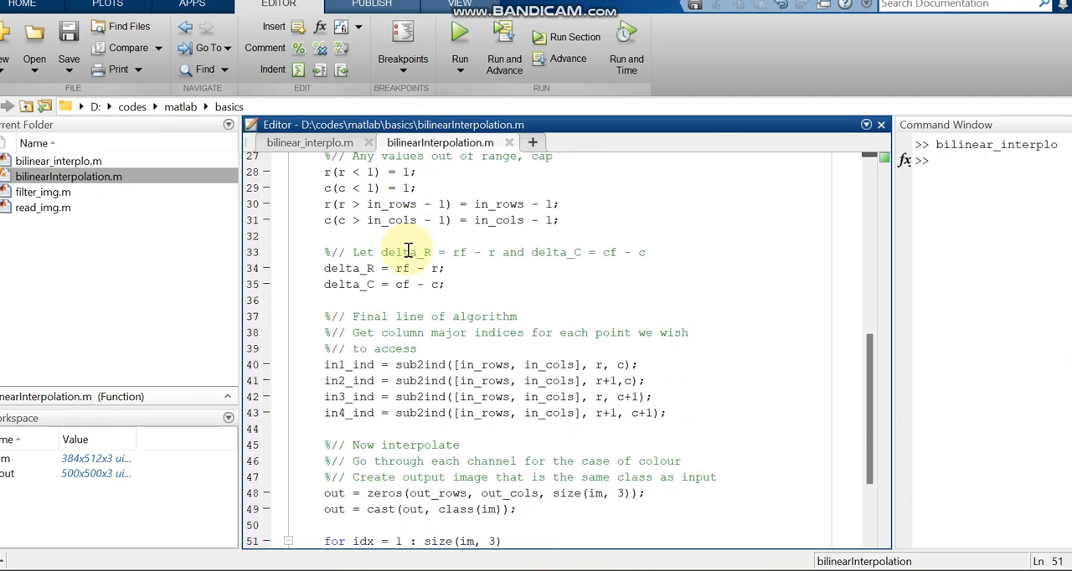
{"action": "scroll", "scroll_direction": "down", "scroll_amount": 3}
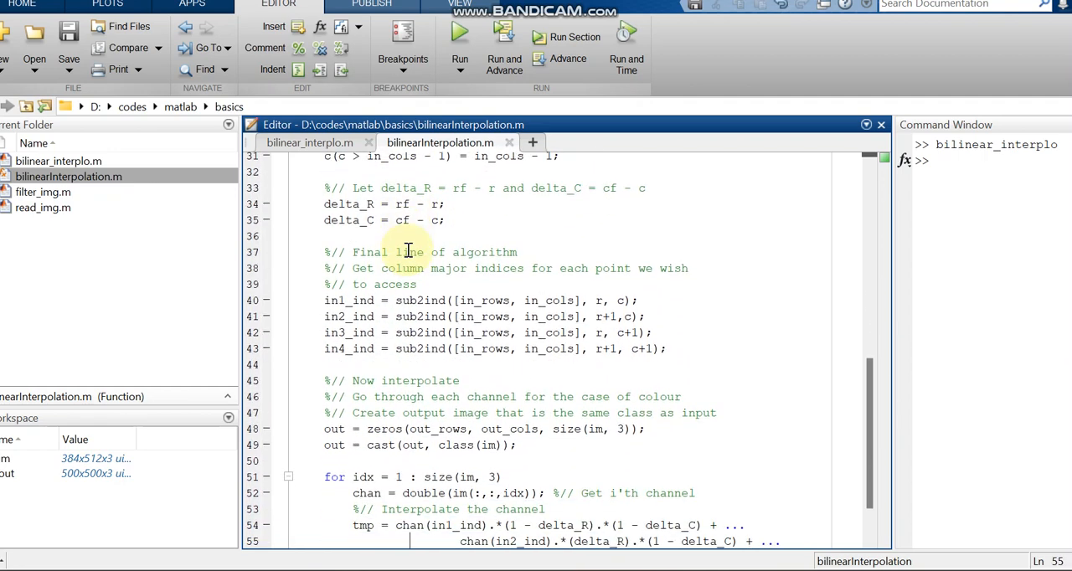
{"action": "scroll", "scroll_direction": "down", "scroll_amount": 3}
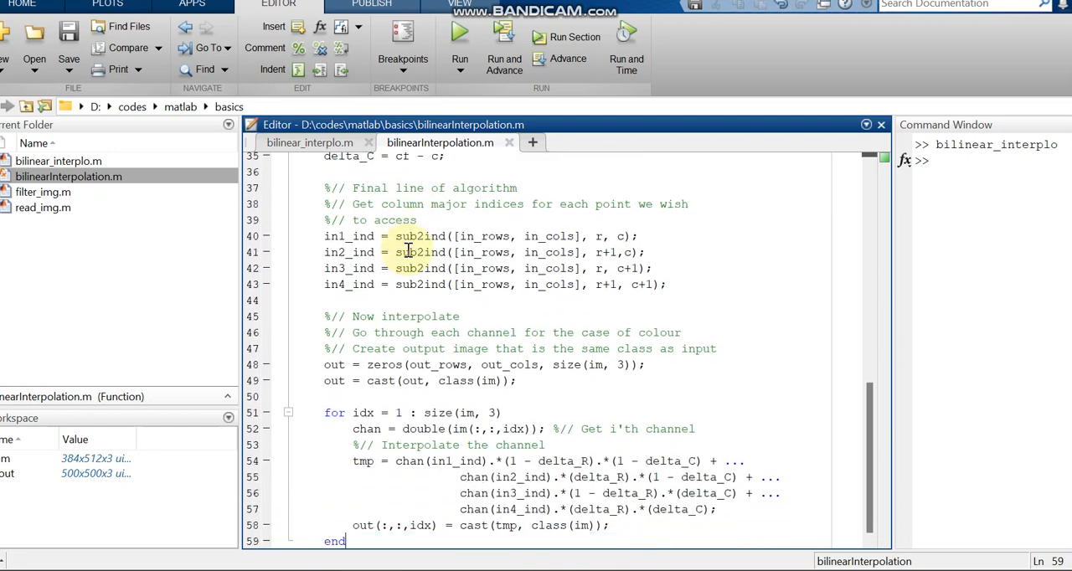
{"action": "left_click", "coordinate": [414, 188]}
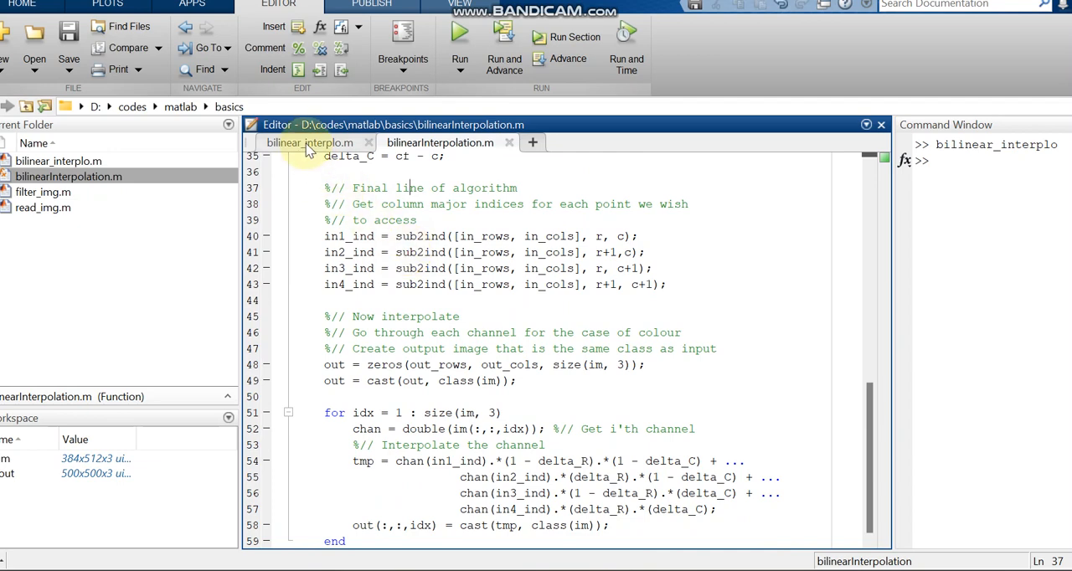
Switch to bilinear_interplo.m and run it to produce the 500×500 cameraman and peppers results
{"action": "left_click", "coordinate": [310, 143]}
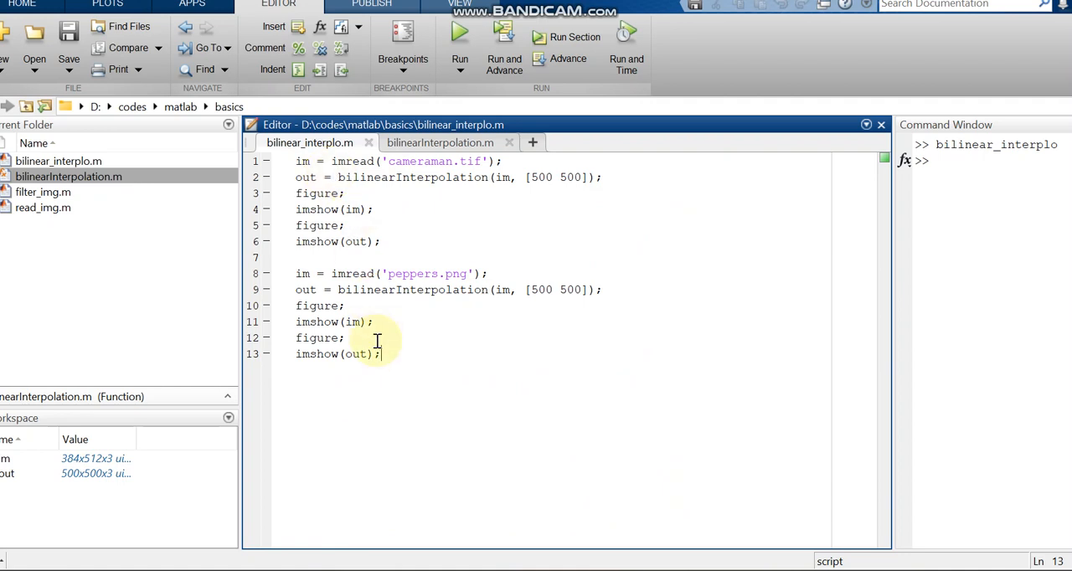
{"action": "left_click", "coordinate": [391, 290]}
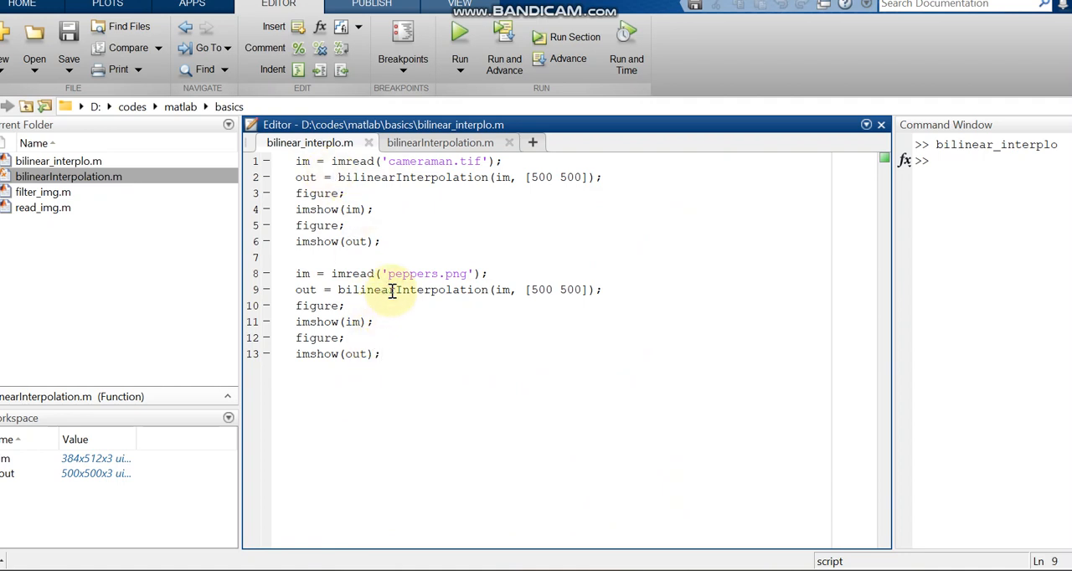
{"action": "mouse_move", "coordinate": [405, 161]}
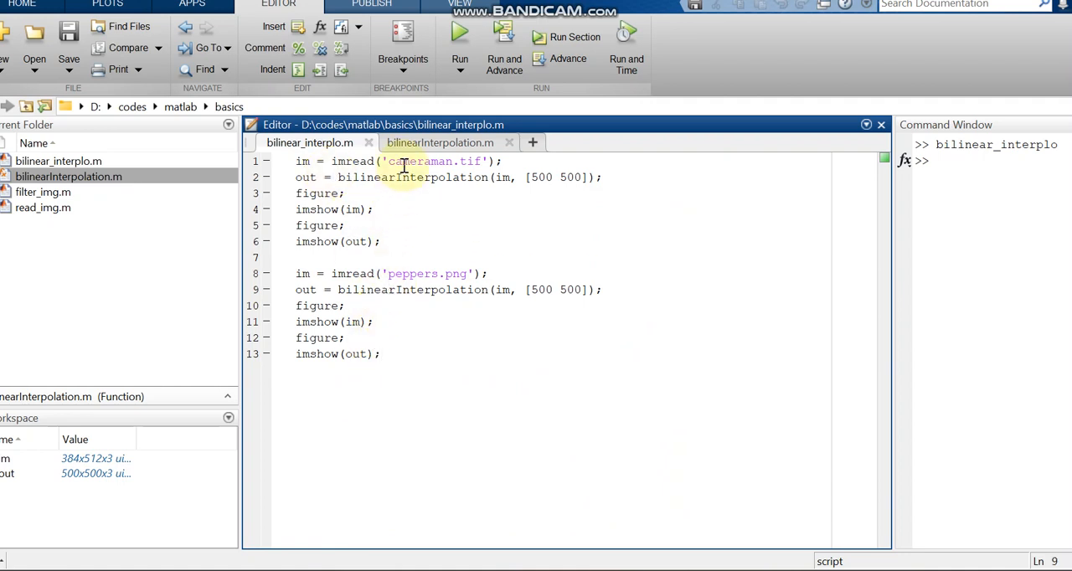
{"action": "mouse_move", "coordinate": [410, 255]}
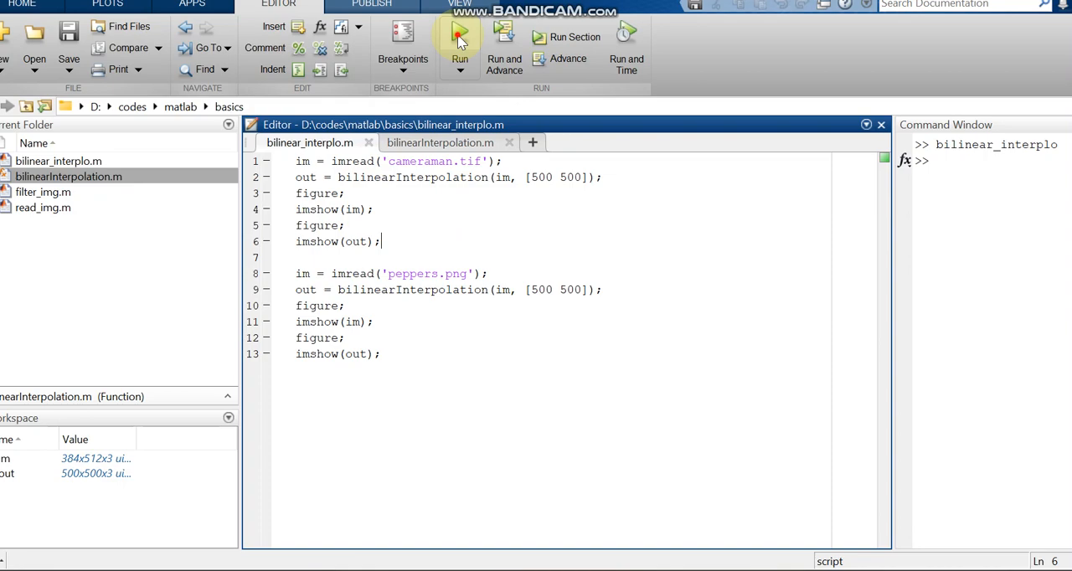
{"action": "left_click", "coordinate": [459, 34]}
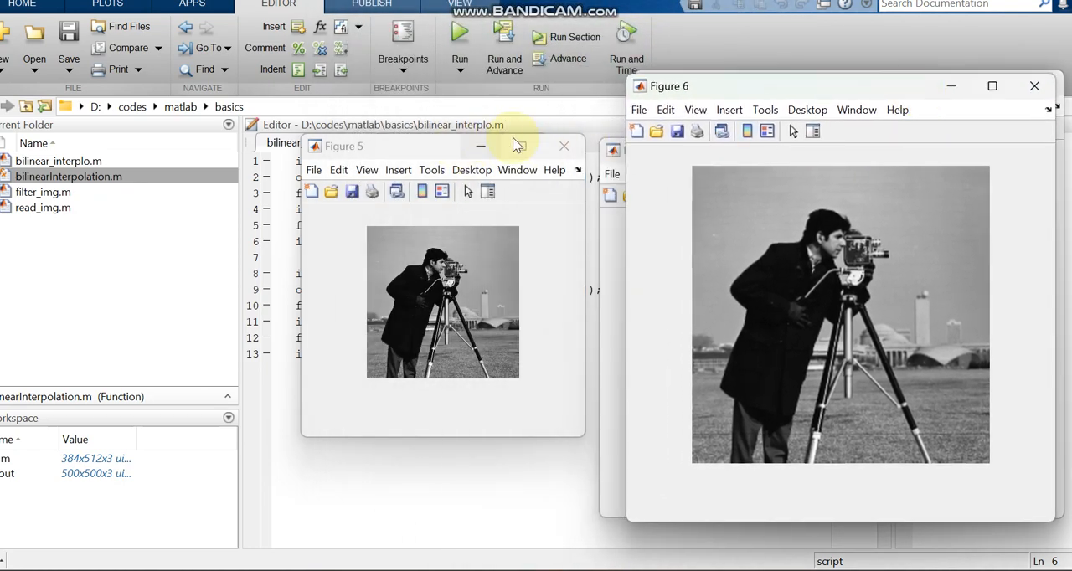
Close the cameraman original, cameraman resized and peppers resized figure windows
{"action": "left_click", "coordinate": [563, 146]}
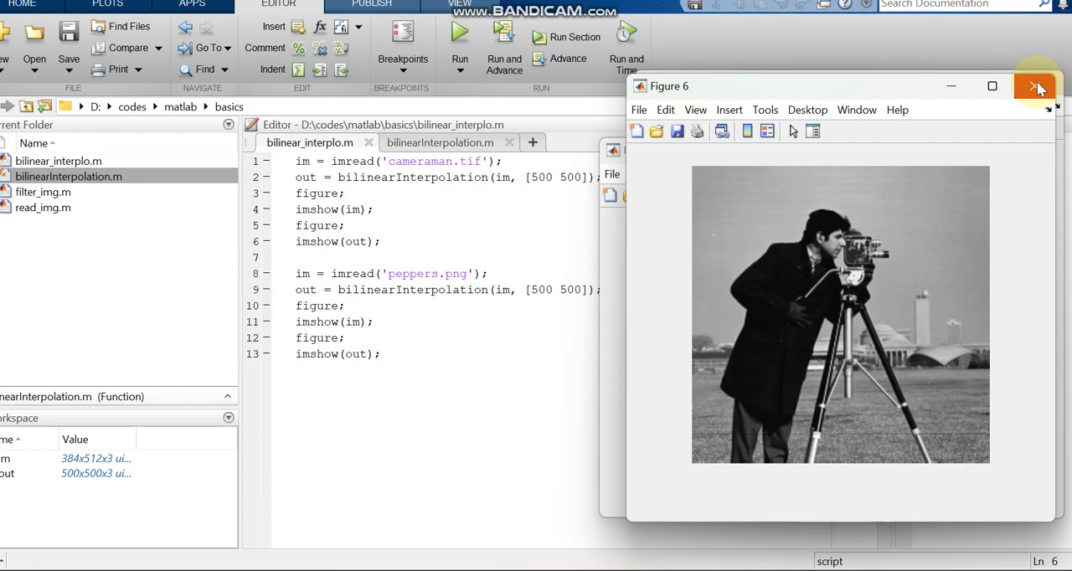
{"action": "left_click", "coordinate": [1037, 87]}
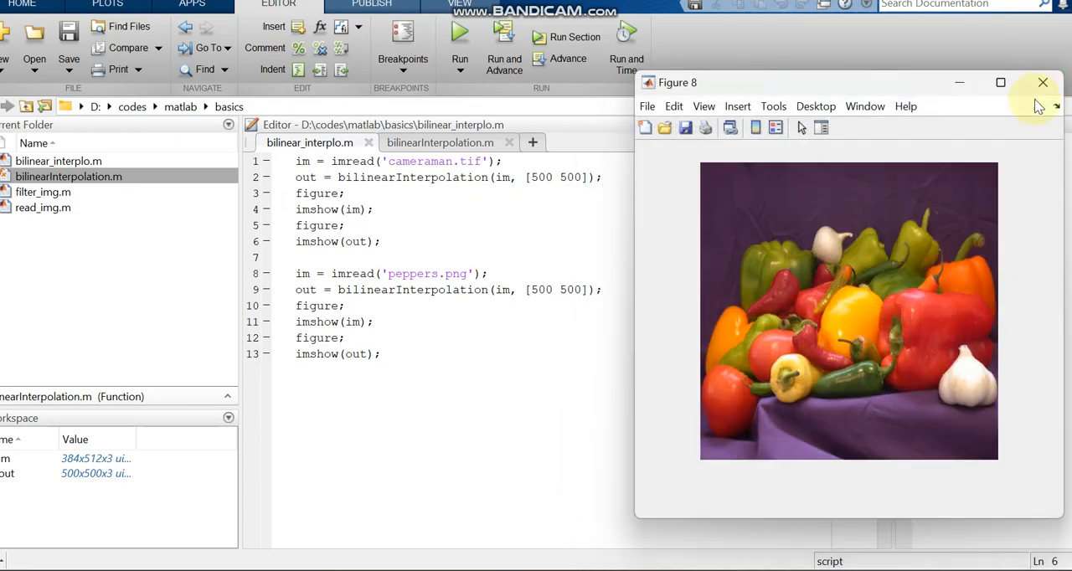
{"action": "left_click", "coordinate": [1042, 82]}
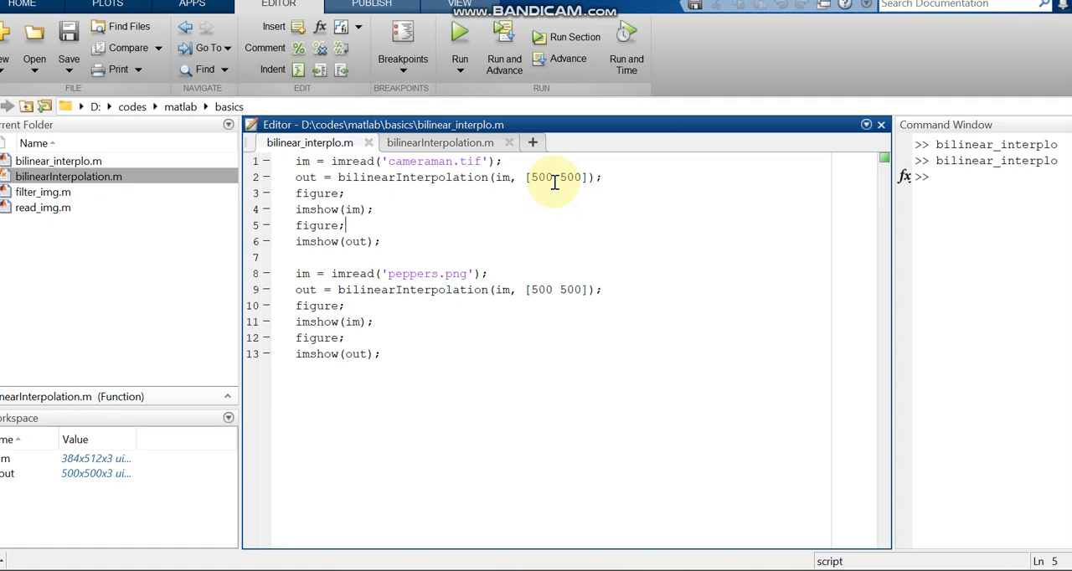
Change the resize output size from 500 500 to 200 200 in the script
{"action": "left_click", "coordinate": [533, 177]}
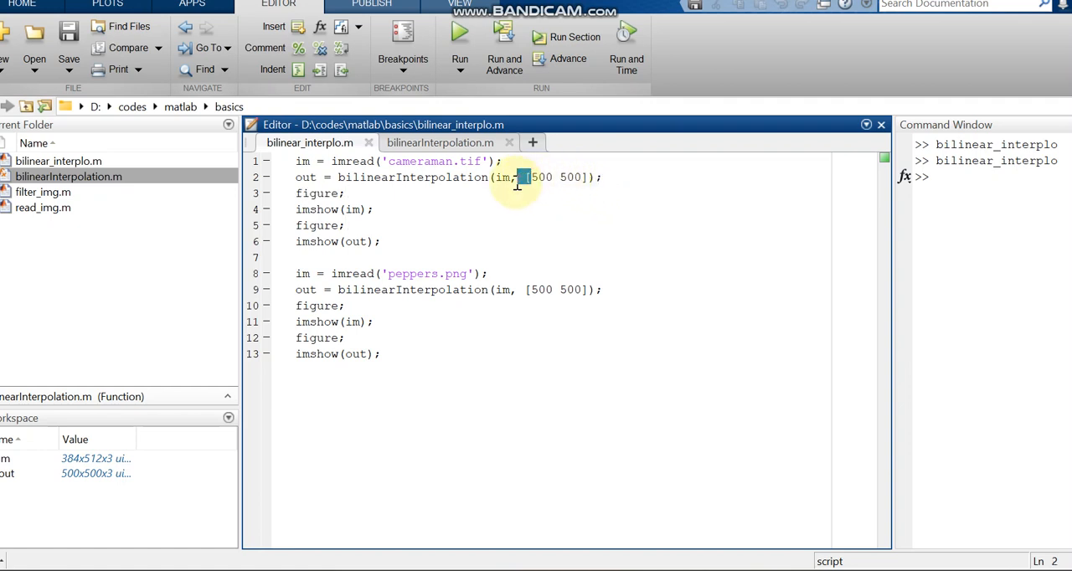
{"action": "type", "text": "200"}
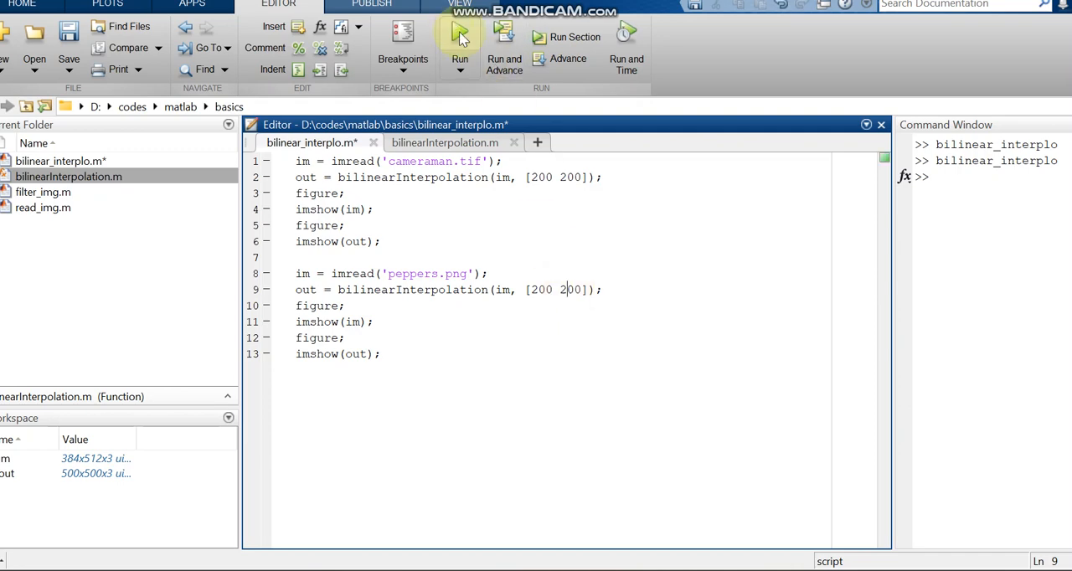
Run the script for 200×200 results and close all four peppers and cameraman figures
{"action": "left_click", "coordinate": [458, 37]}
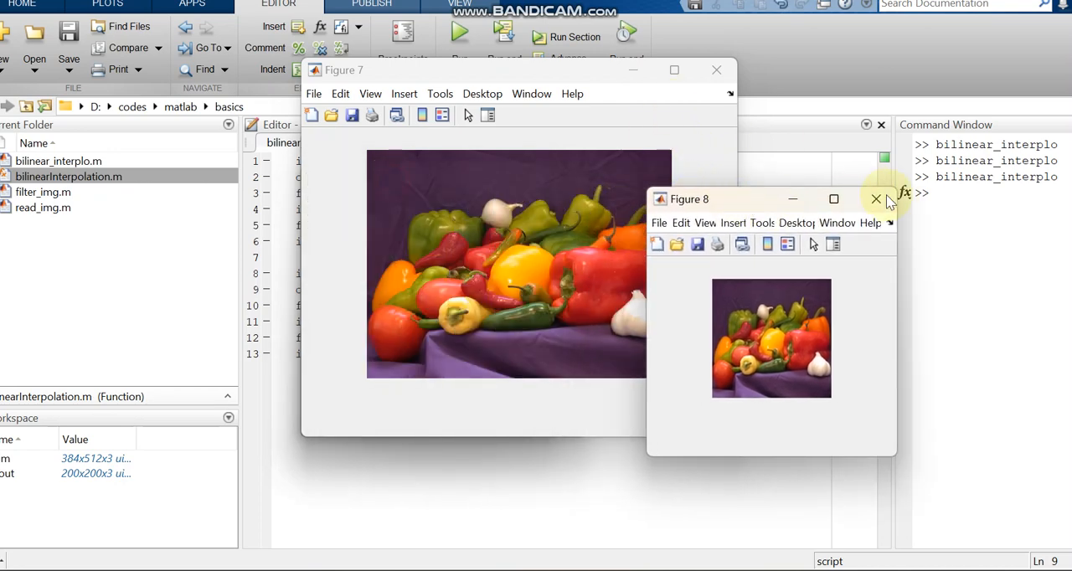
{"action": "left_click", "coordinate": [876, 199]}
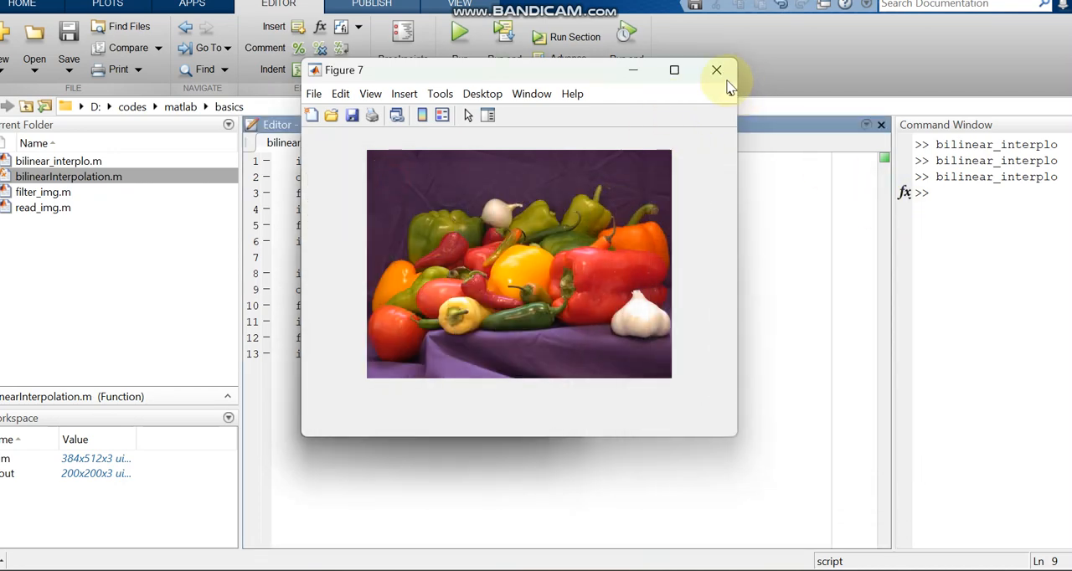
{"action": "mouse_move", "coordinate": [716, 71]}
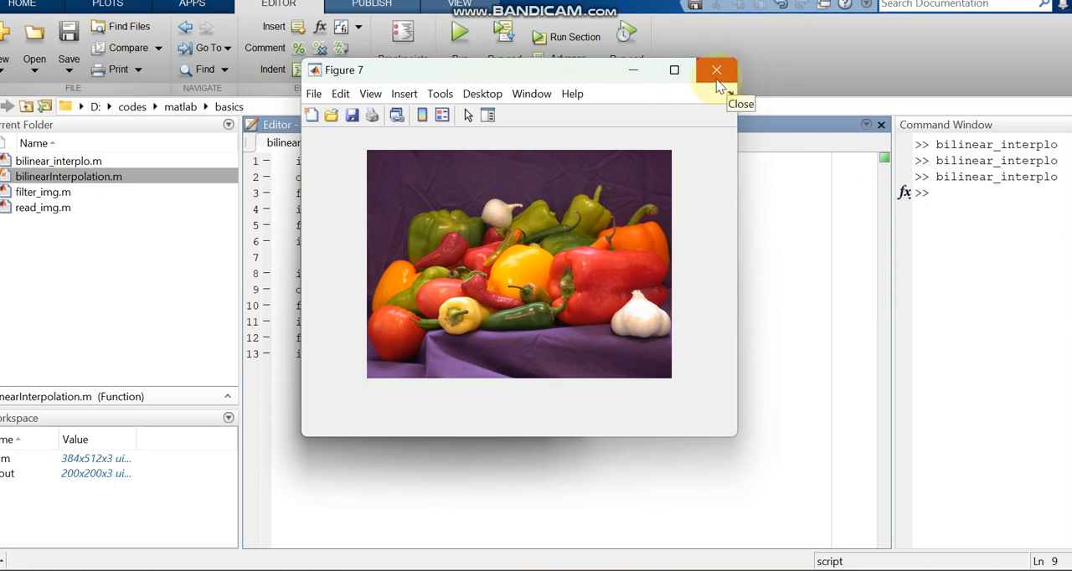
{"action": "left_click", "coordinate": [716, 70]}
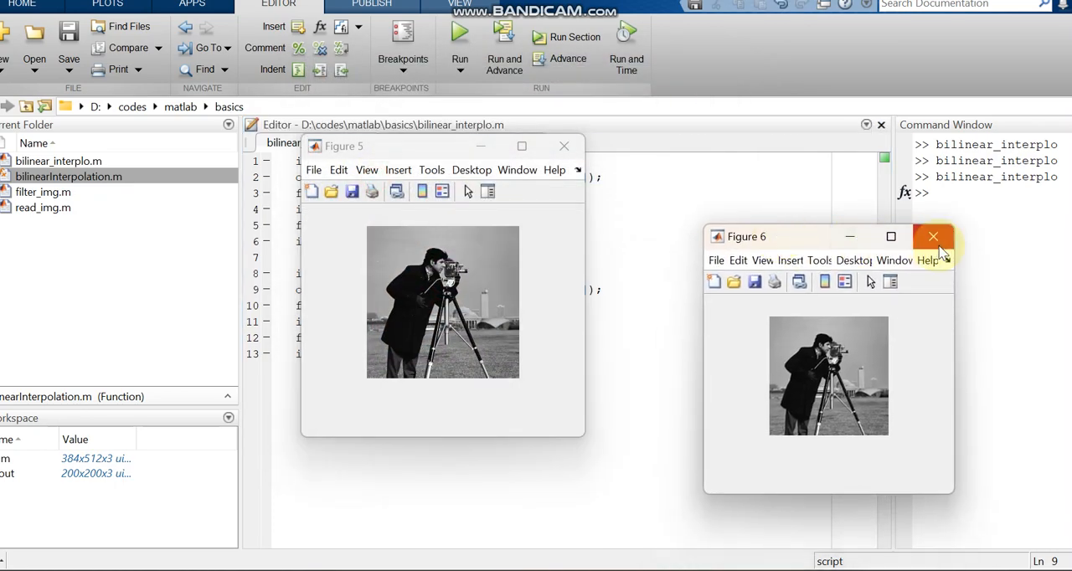
{"action": "left_click", "coordinate": [932, 236]}
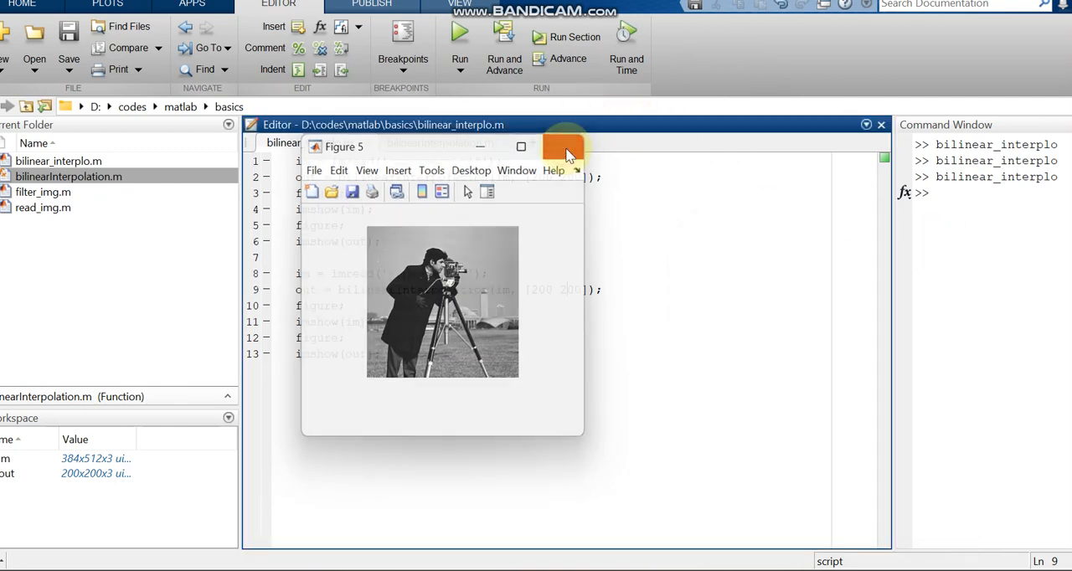
{"action": "left_click", "coordinate": [563, 147]}
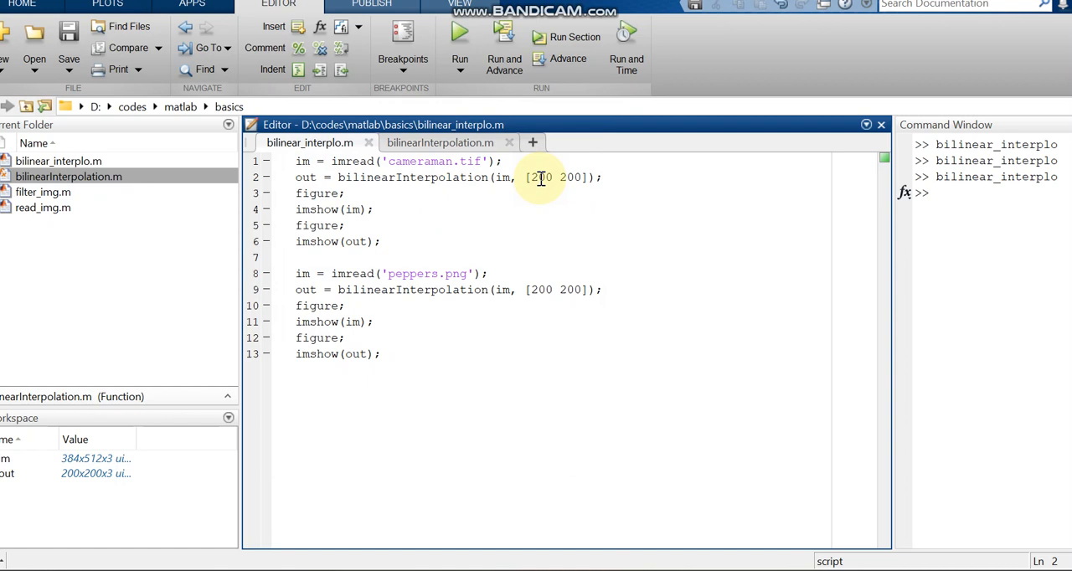
Edit both resize size vectors to 600 200 for cameraman and peppers
{"action": "type", "text": "6"}
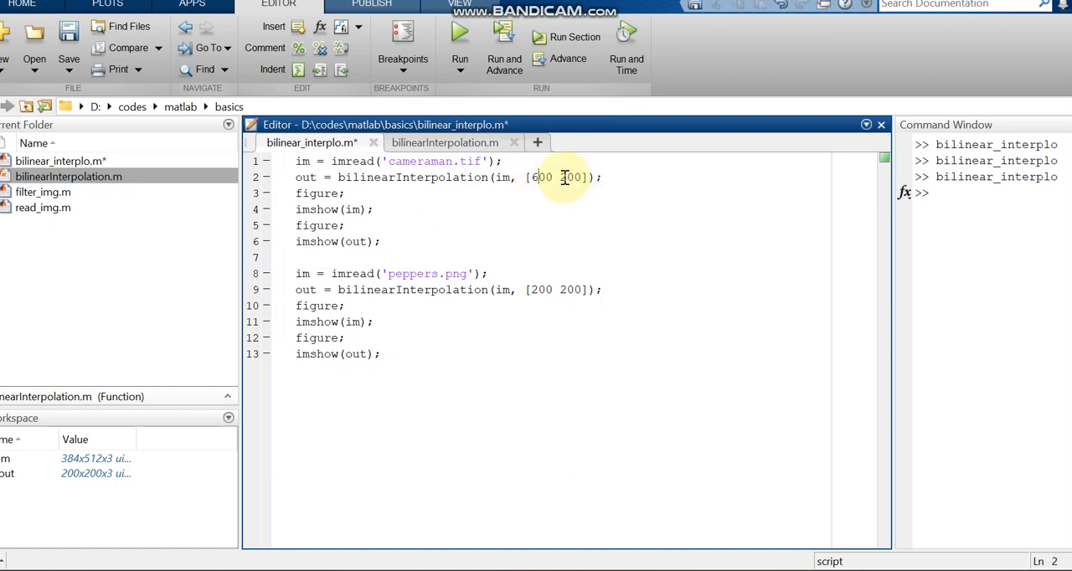
{"action": "left_click", "coordinate": [537, 288]}
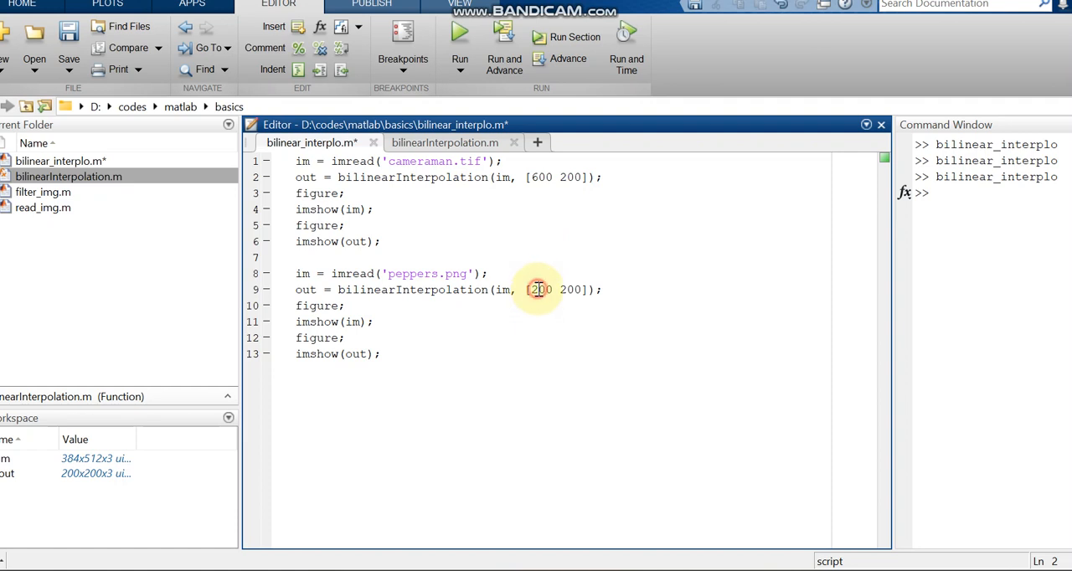
{"action": "type", "text": "6"}
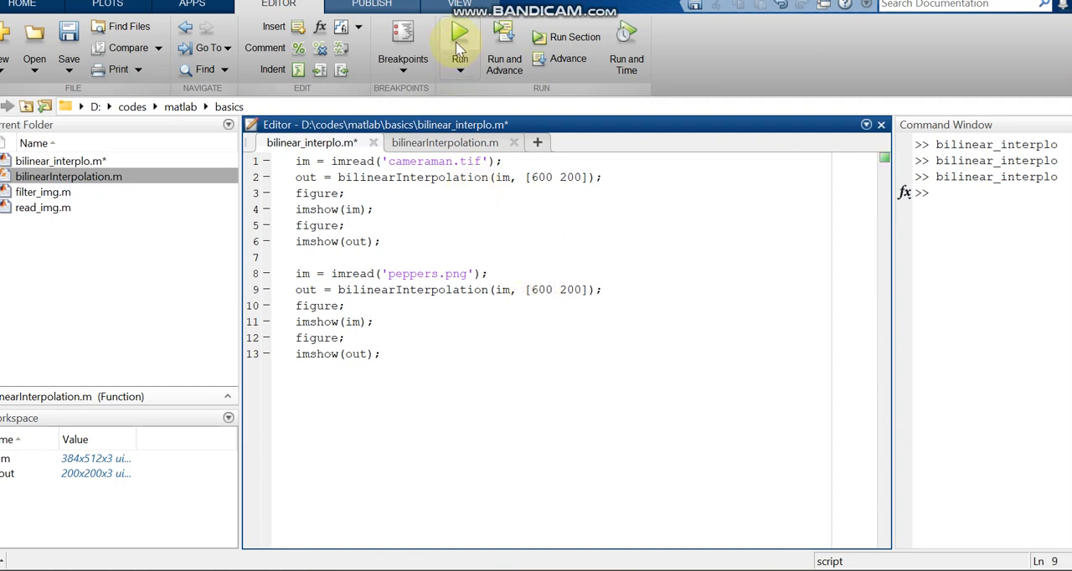
Run the script for 600×200 results and close the stretched peppers and cameraman figures
{"action": "left_click", "coordinate": [459, 42]}
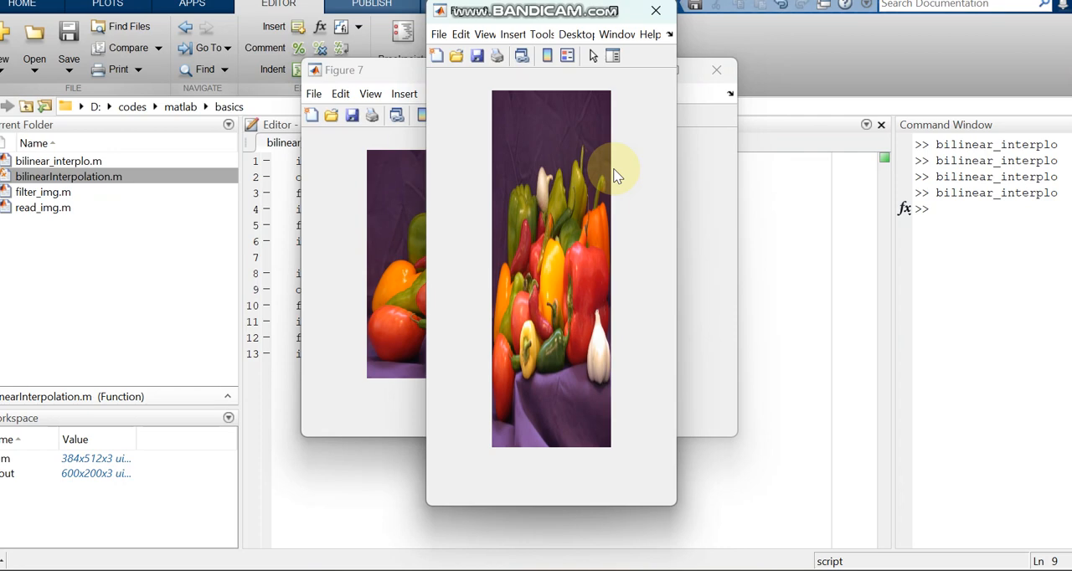
{"action": "mouse_move", "coordinate": [651, 33]}
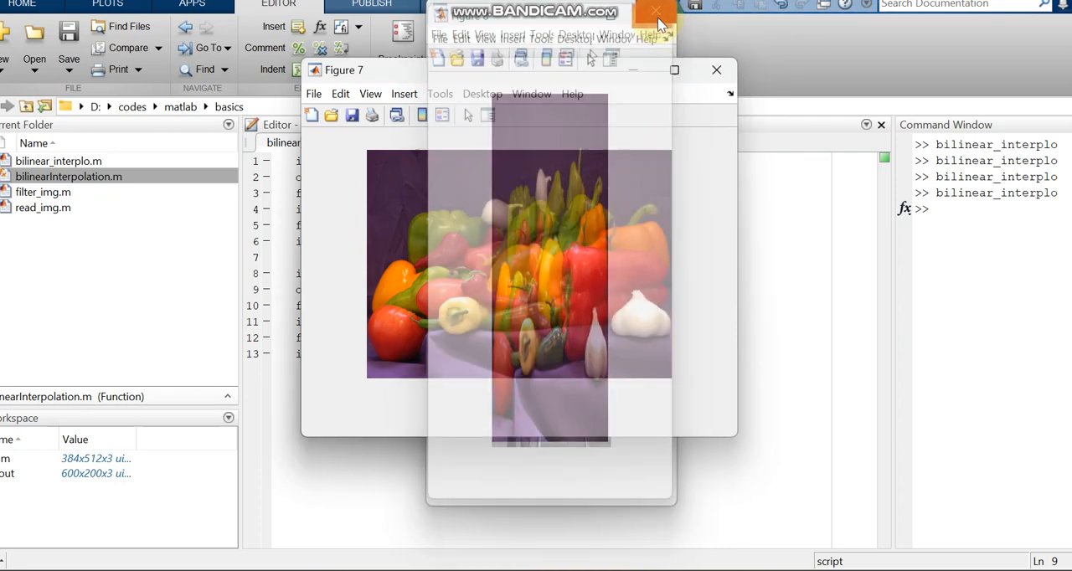
{"action": "left_click", "coordinate": [656, 10]}
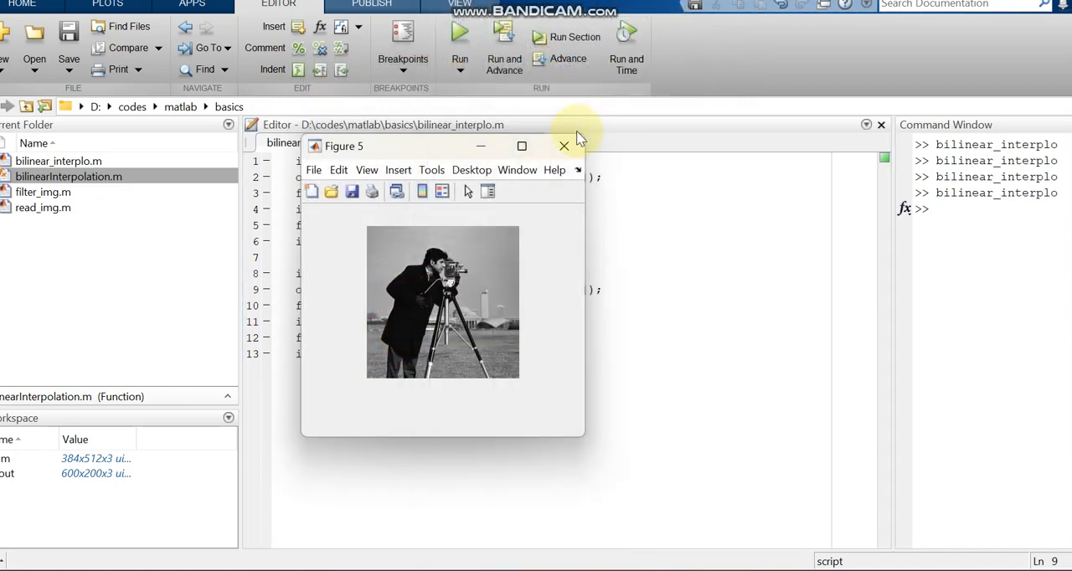
{"action": "left_click", "coordinate": [563, 145]}
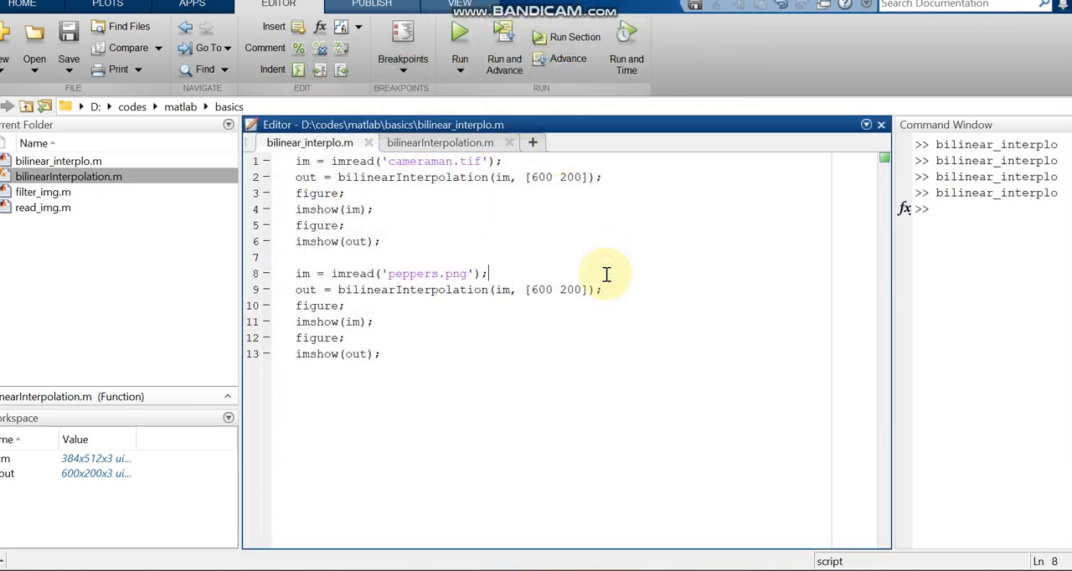